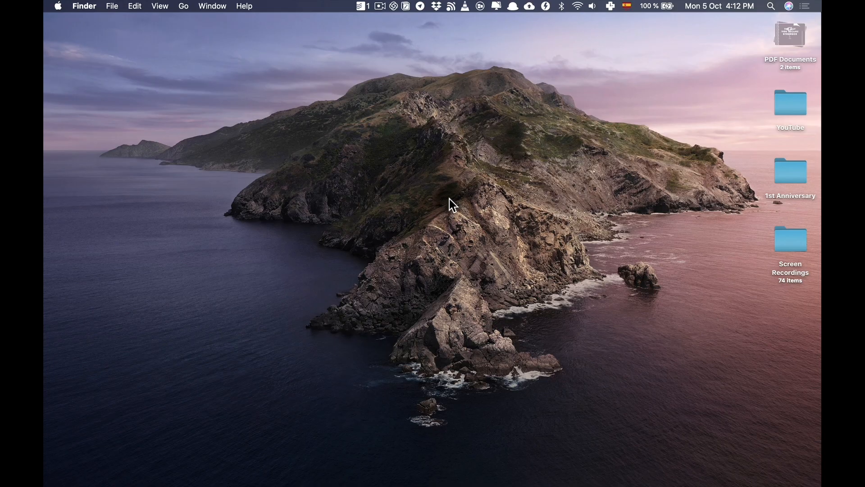
Enter 'buy groceries tmr' in Todoist quick add to create a grocery task due tomorrow
text(buy groceries tmr)
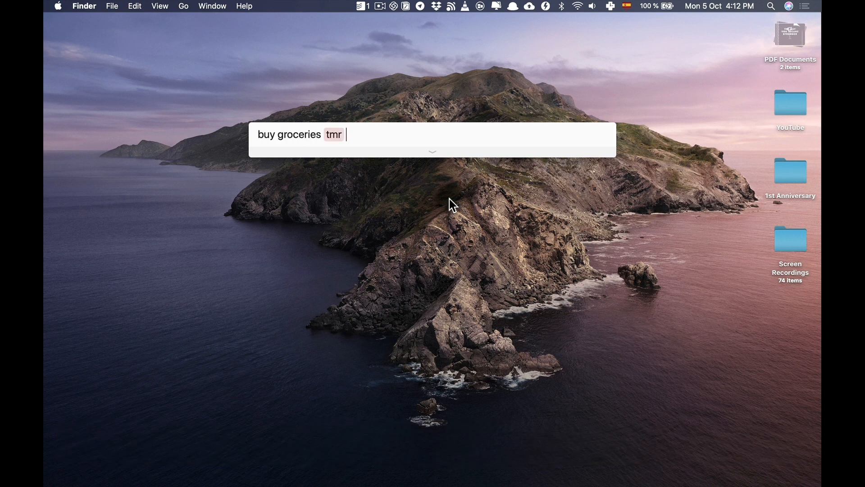
key(Escape)
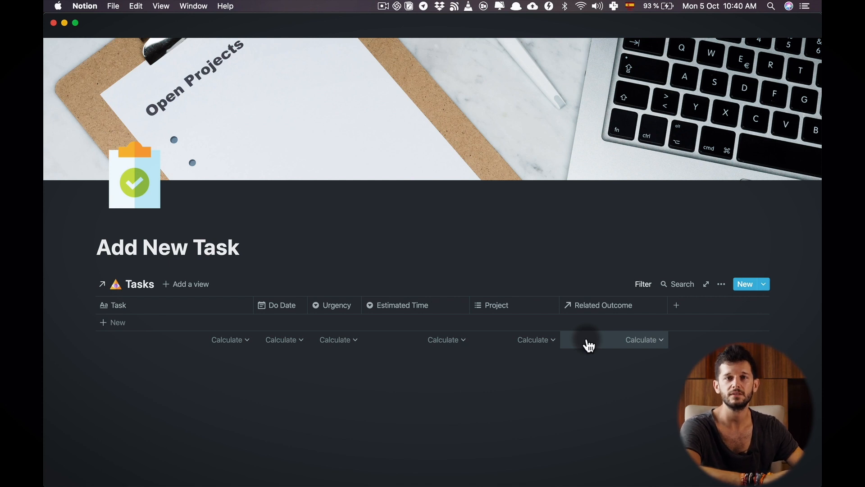
mouse_move(538, 355)
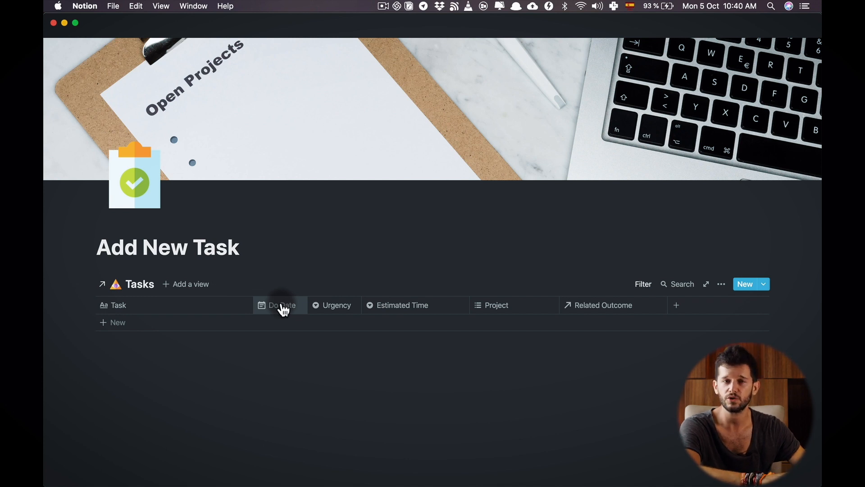
mouse_move(328, 309)
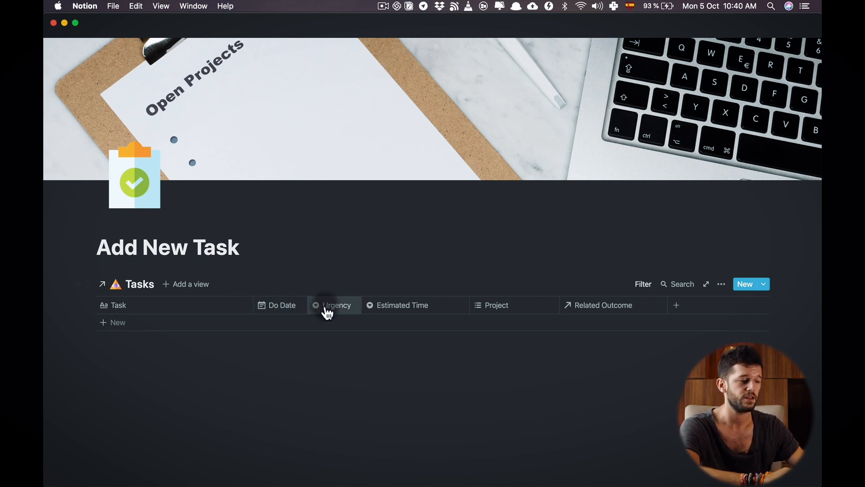
mouse_move(407, 311)
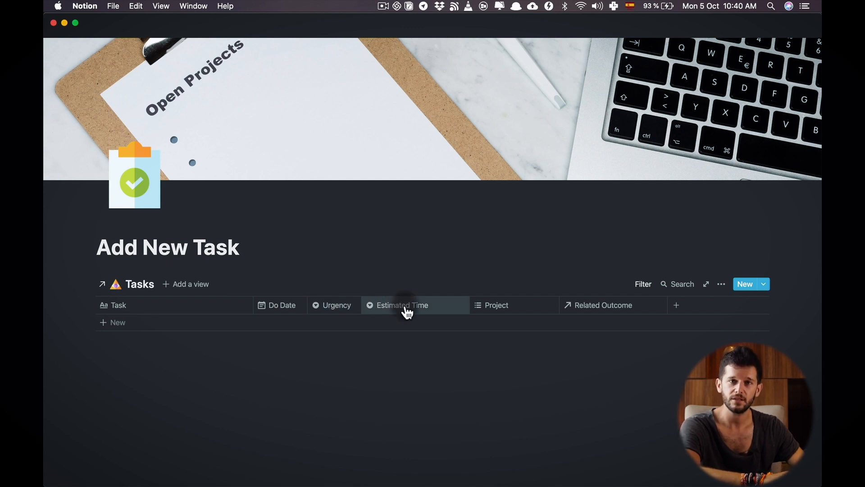
mouse_move(494, 308)
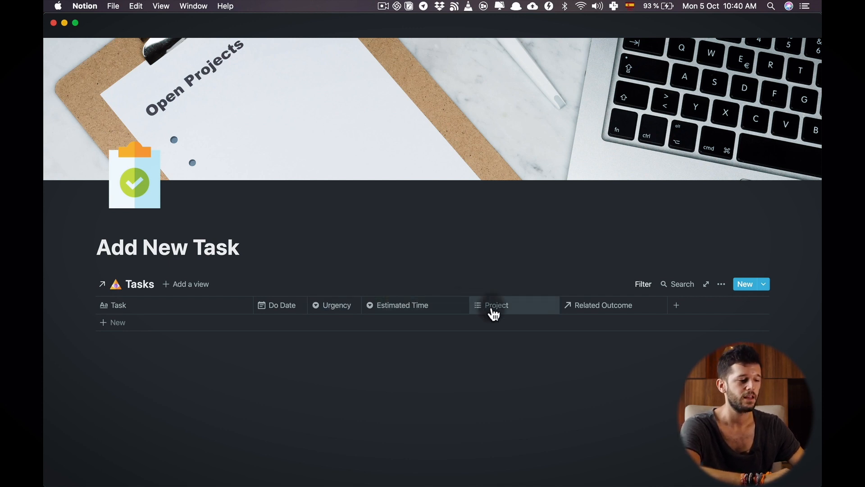
mouse_move(586, 311)
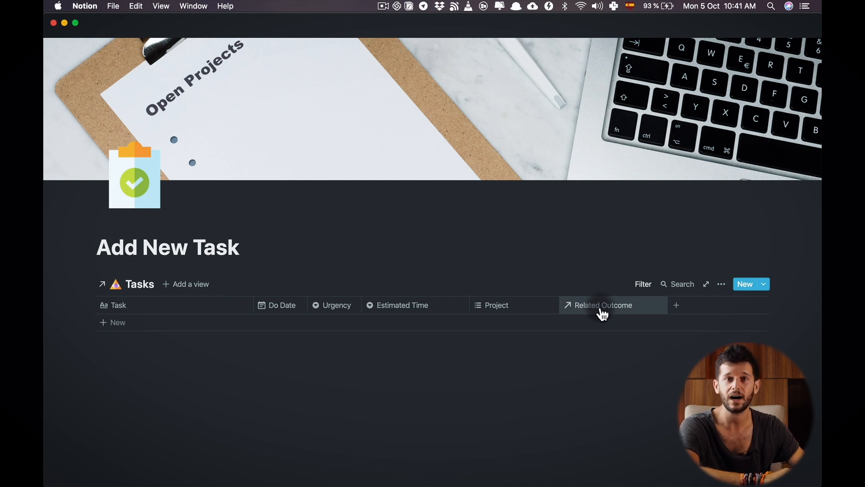
click(642, 284)
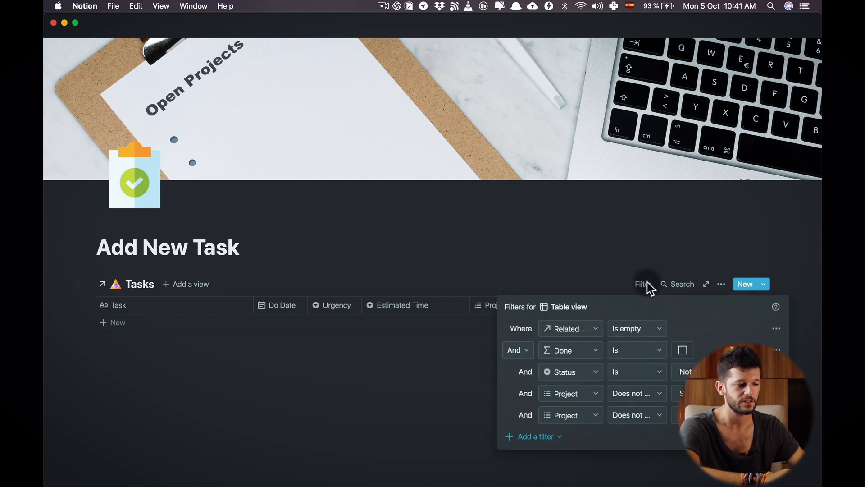
mouse_move(612, 332)
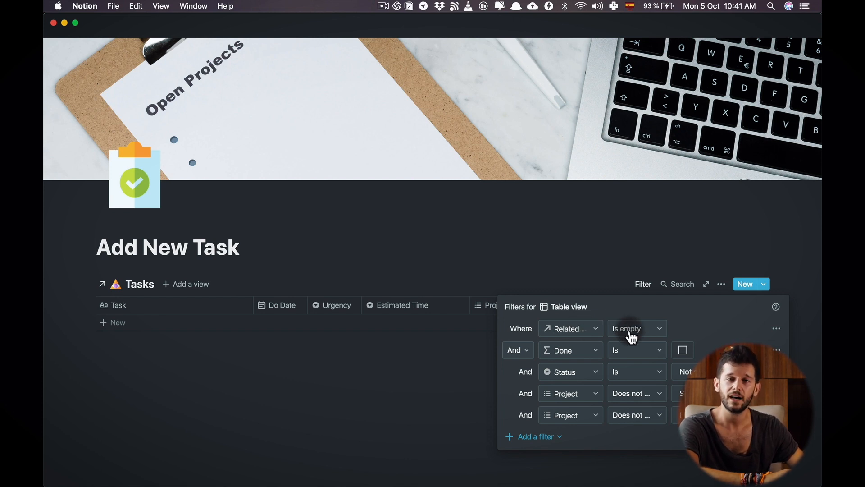
click(418, 388)
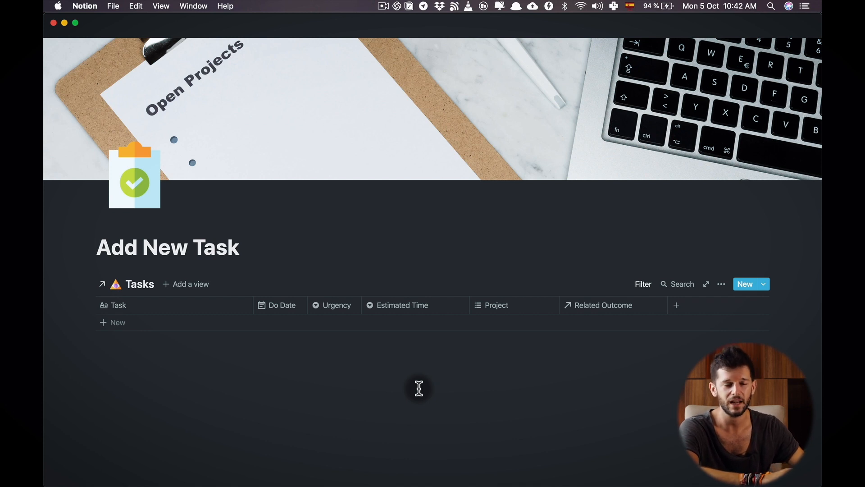
Name a new Tasks row 'Task 1' and view its page with empty properties
text(Task 1)
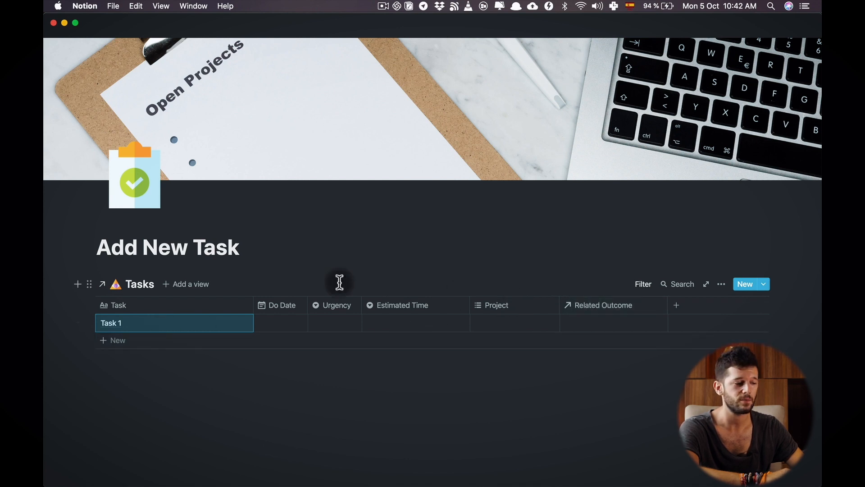
click(111, 322)
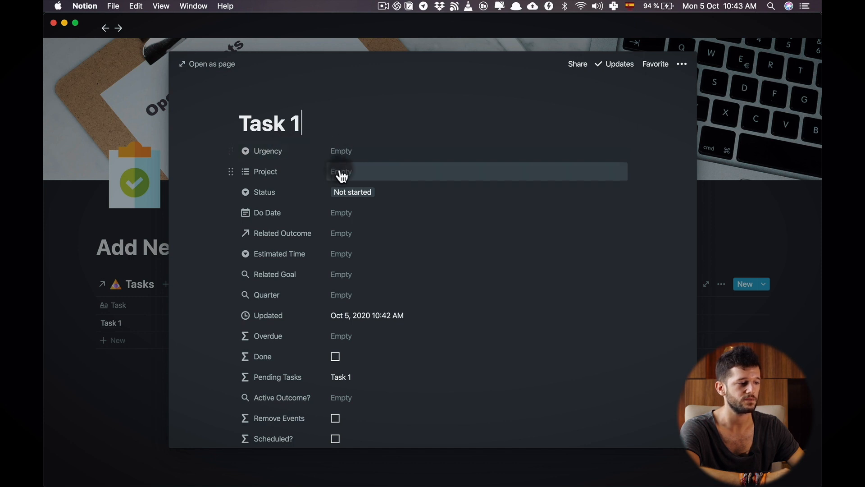
mouse_move(352, 260)
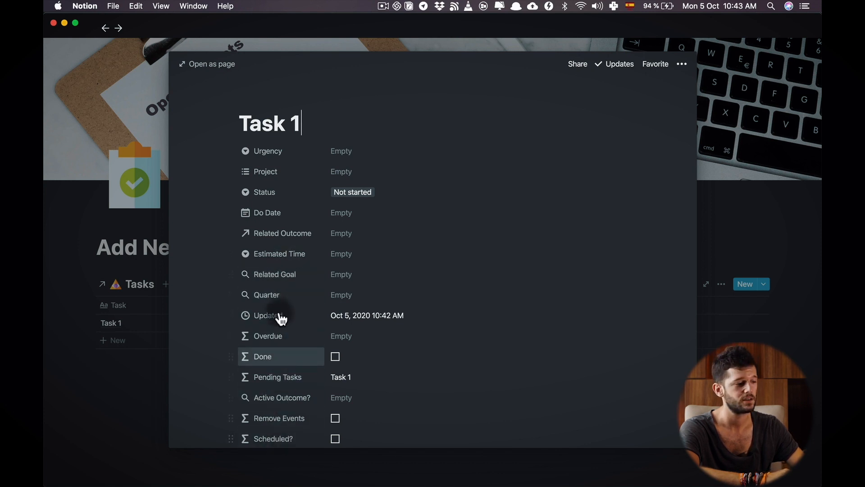
mouse_move(378, 269)
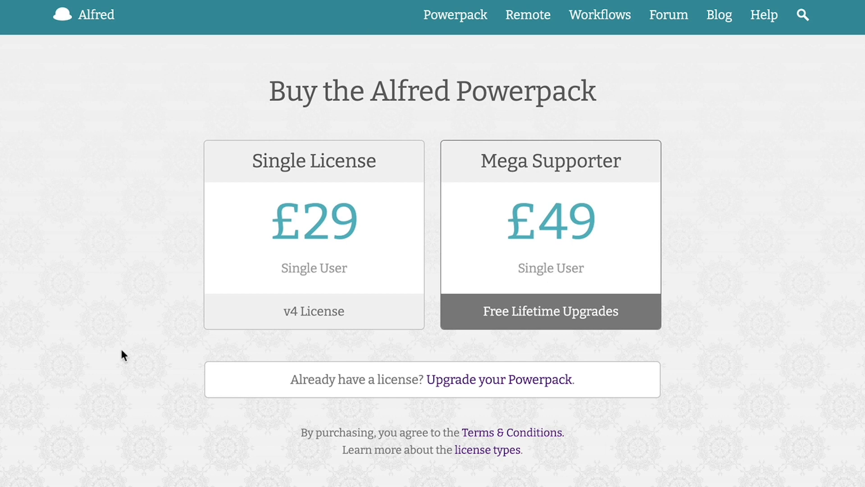
mouse_move(655, 93)
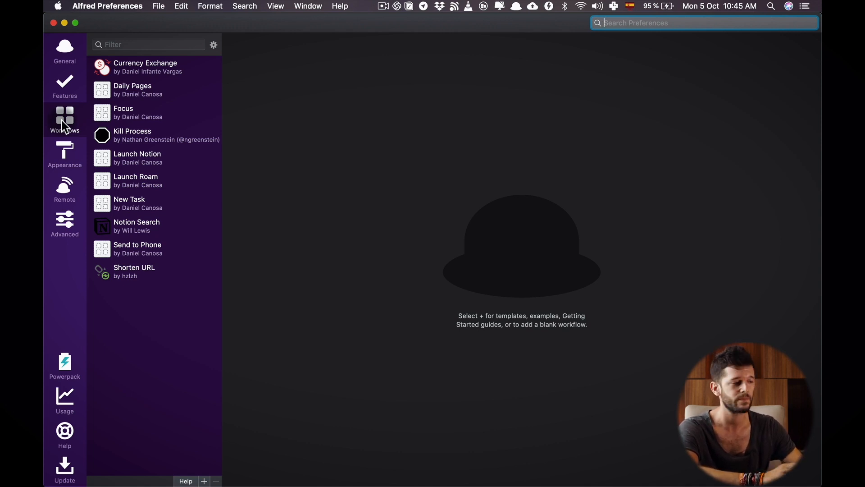
View the New Task workflow: a ⇧⌘G hotkey wired to a notion: Open URL action
click(128, 203)
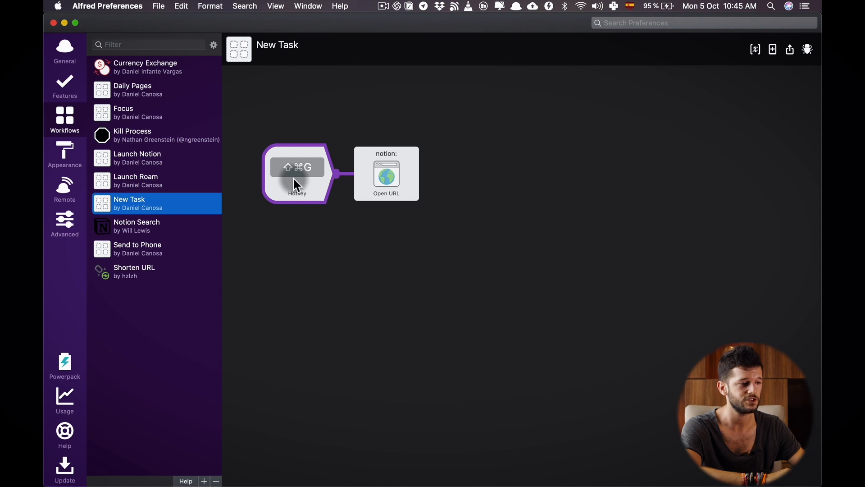
click(386, 174)
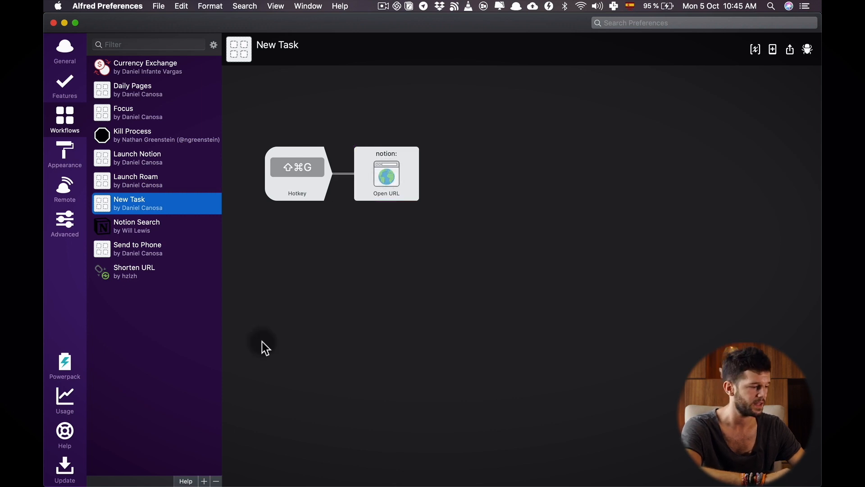
Create a blank Alfred workflow named 'New Task Test'
click(203, 480)
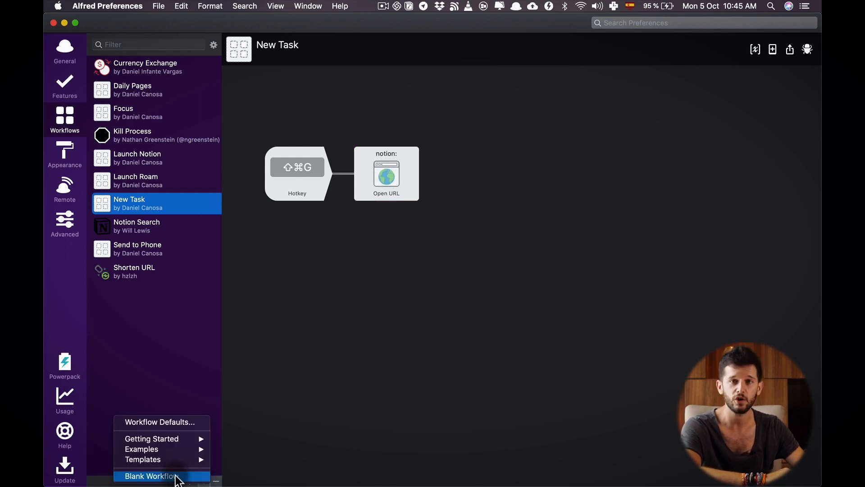
click(151, 476)
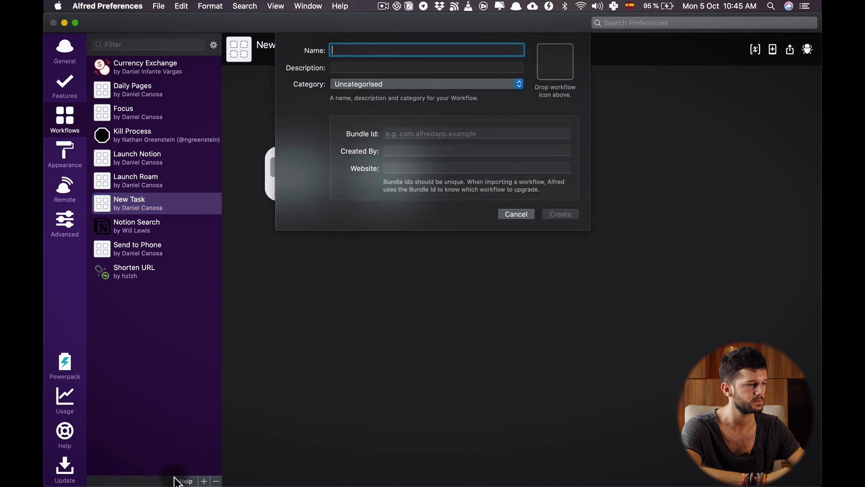
text(New Task)
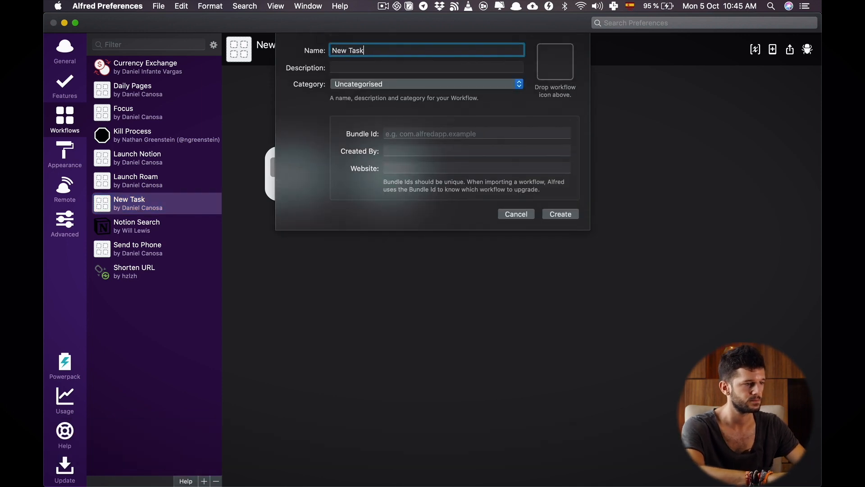
text(Test)
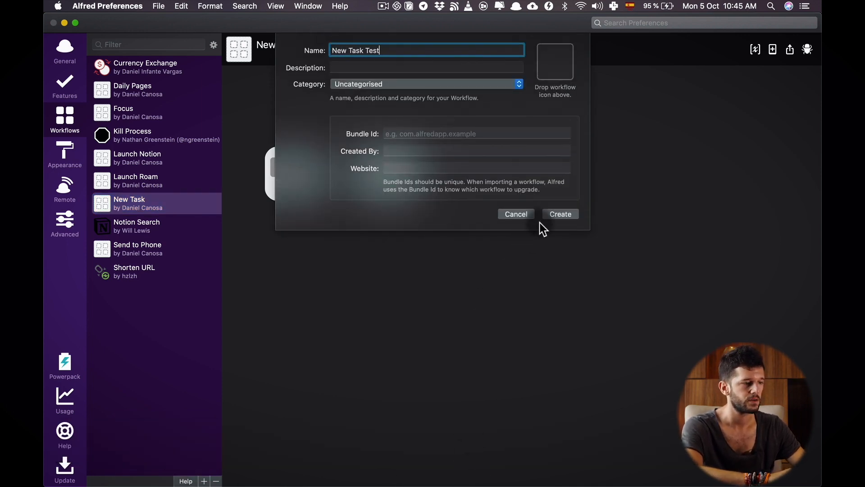
click(560, 215)
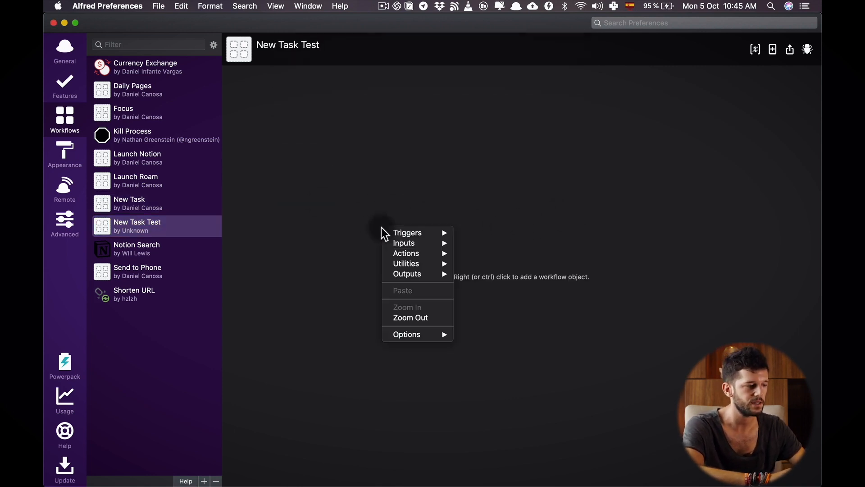
mouse_move(409, 232)
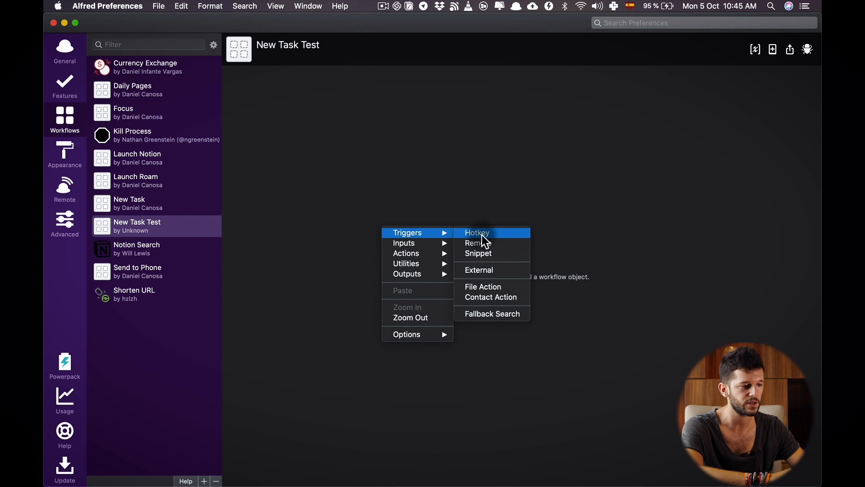
Give the New Task Test workflow a Shift-Cmd-K hotkey trigger and save it
click(475, 233)
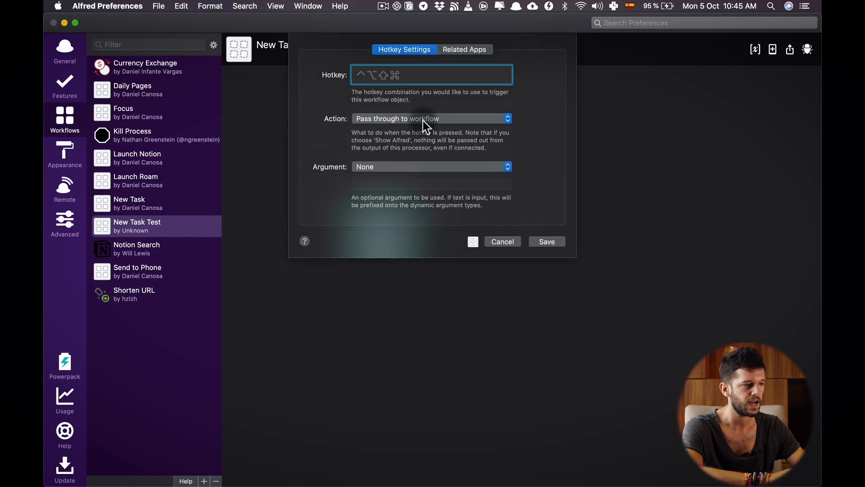
key(shift+cmd+k)
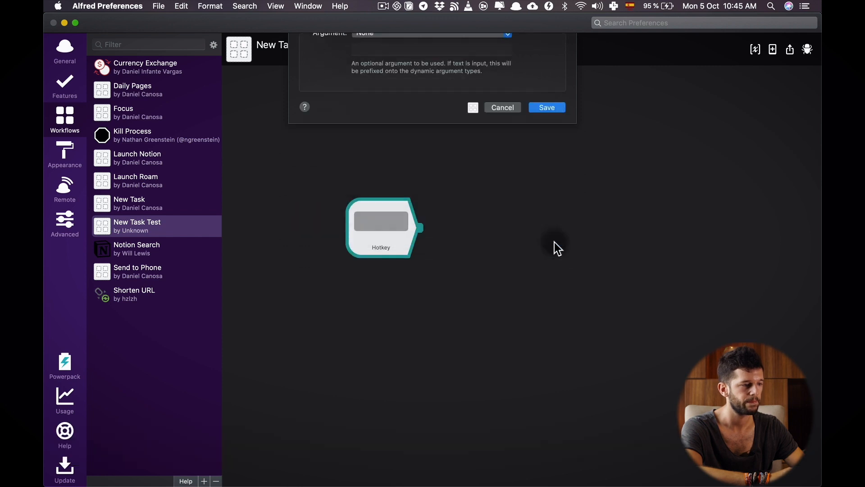
click(547, 107)
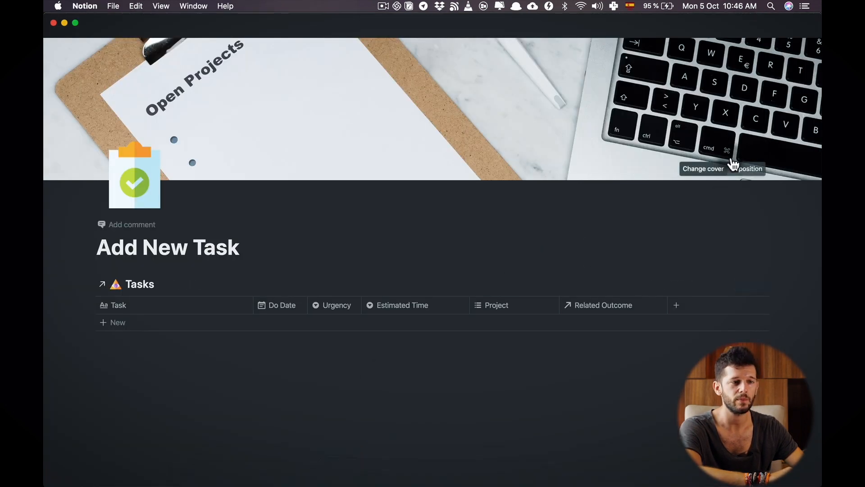
Copy the Add New Task page's link from Notion's ••• page menu
click(786, 28)
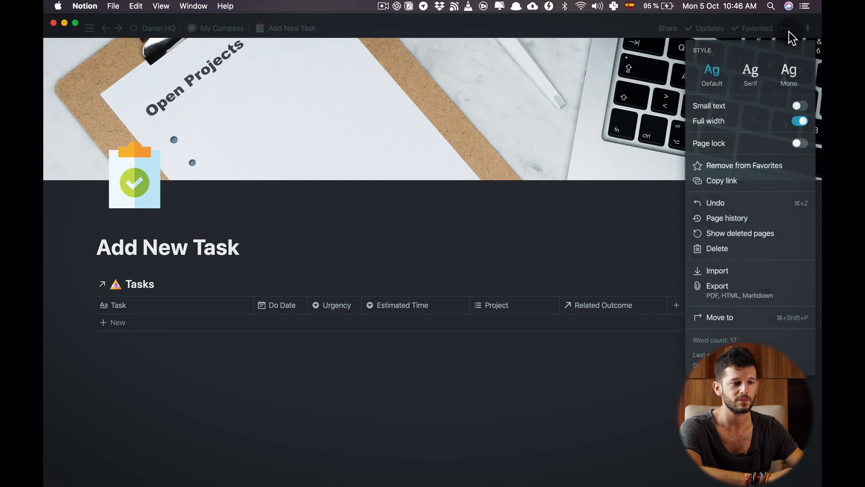
mouse_move(728, 248)
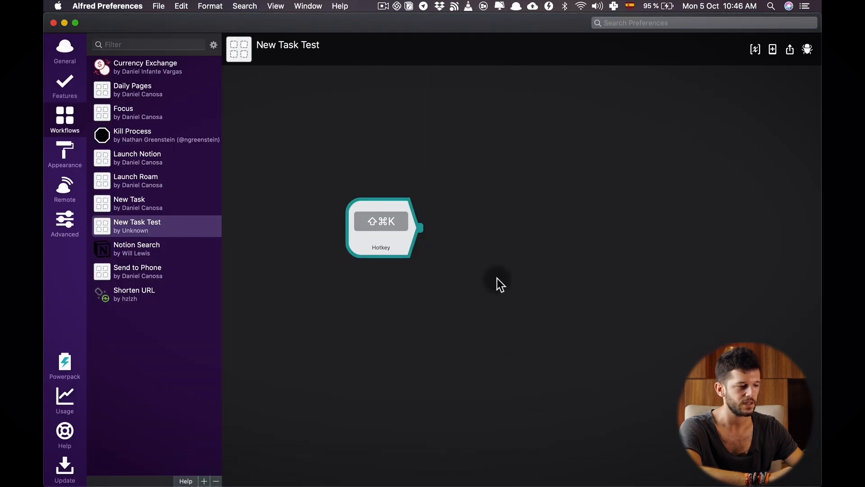
Add an Open URL action pointing to notion://so/dcanosa/Add-New-Task-08240ff165b0433bbd611cb929a37810
right_click(499, 284)
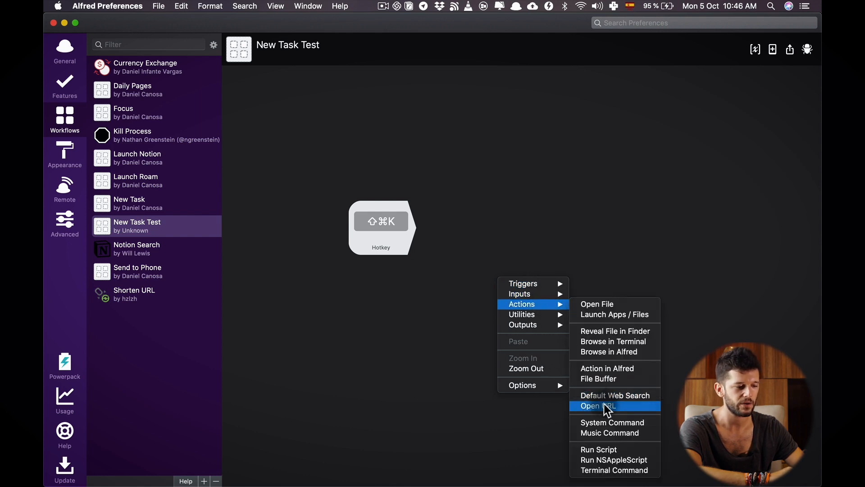
click(596, 406)
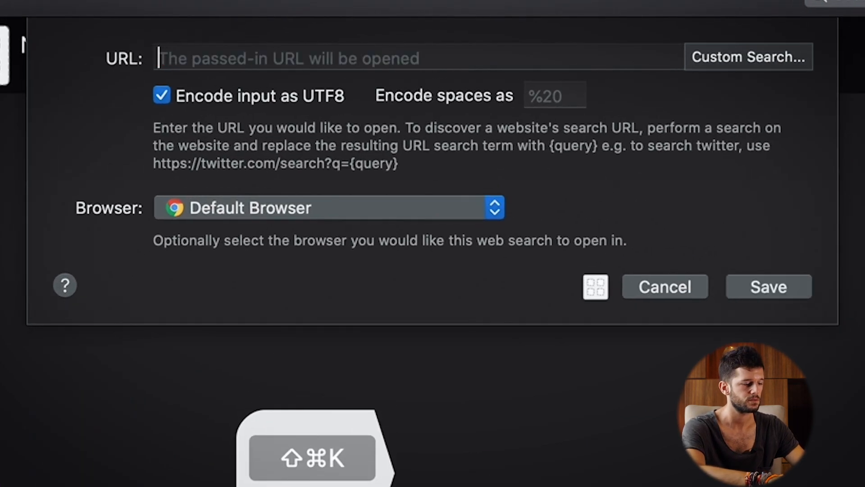
text(notion)
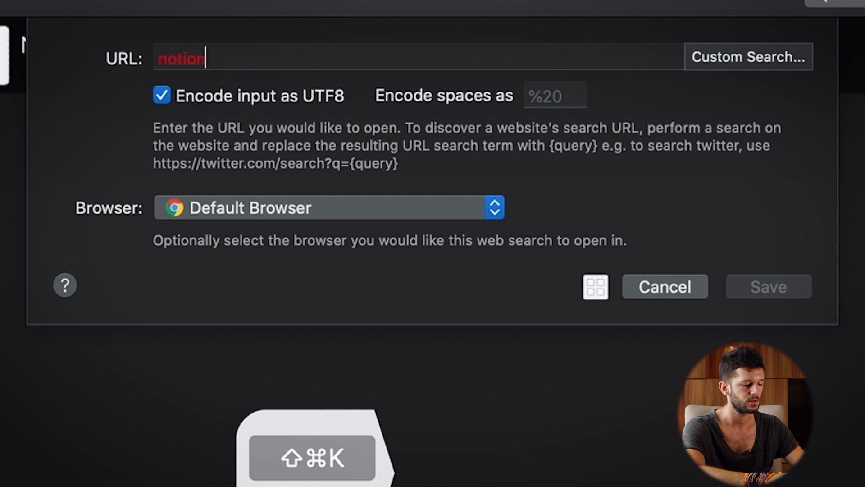
text(://)
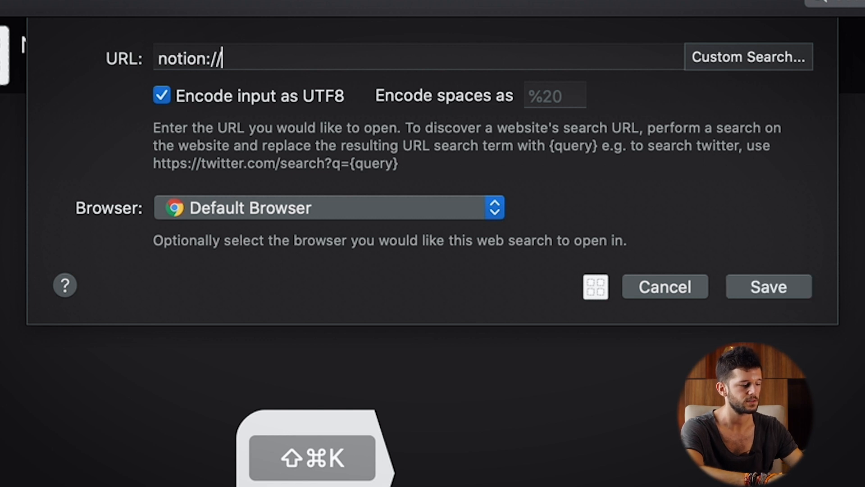
text(so/dcanosa/Add-New-Task-08240ff165b0433bbd611cb929a37810)
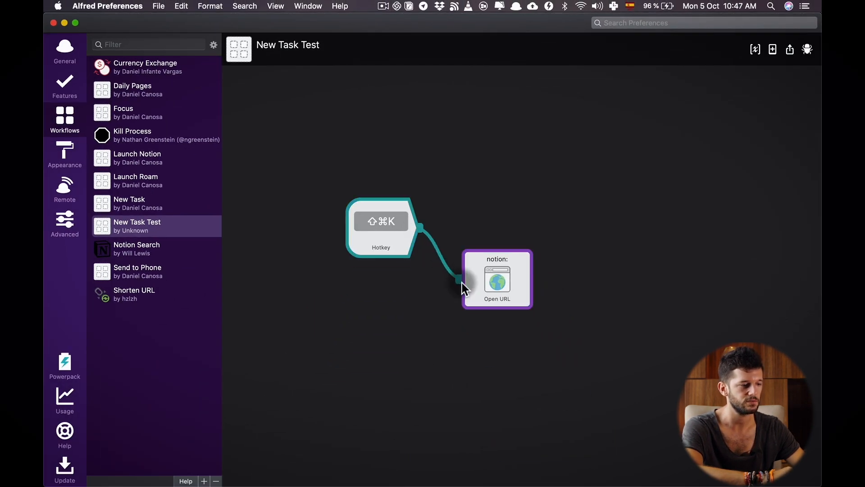
Connect the Shift-Cmd-K hotkey trigger to the notion: Open URL action
drag(496, 278, 499, 224)
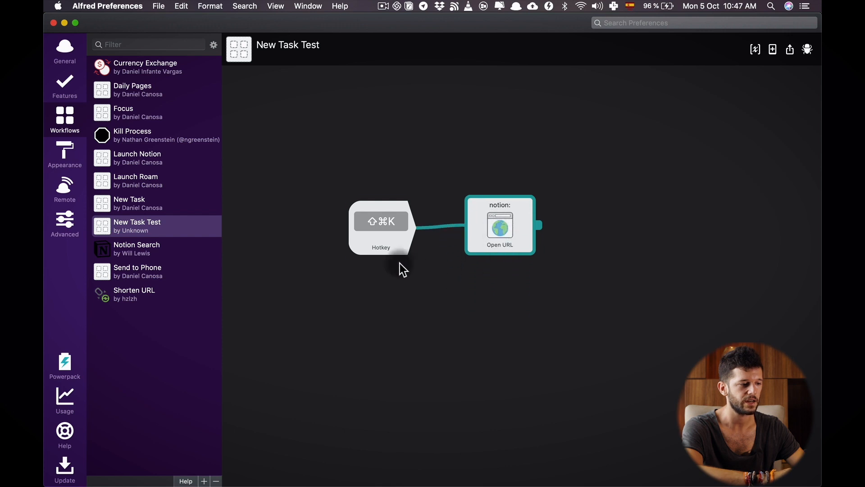
click(380, 226)
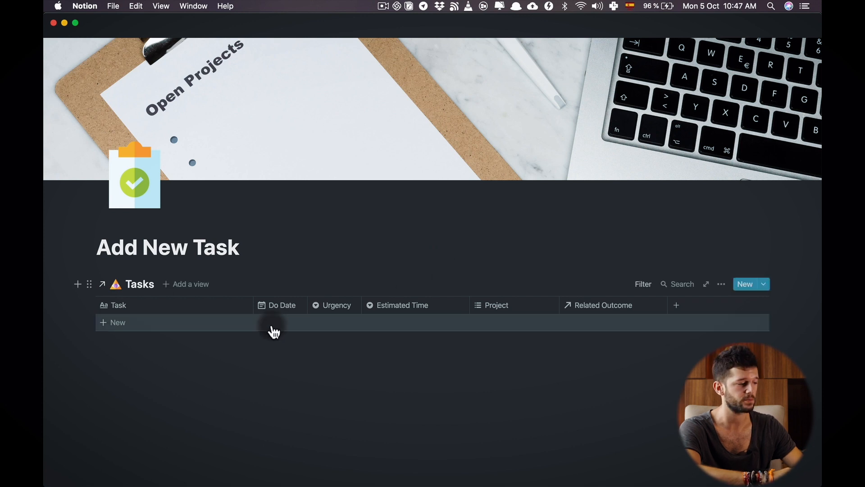
Add a task named 'Fast tasks' to the Tasks table
text(Fast)
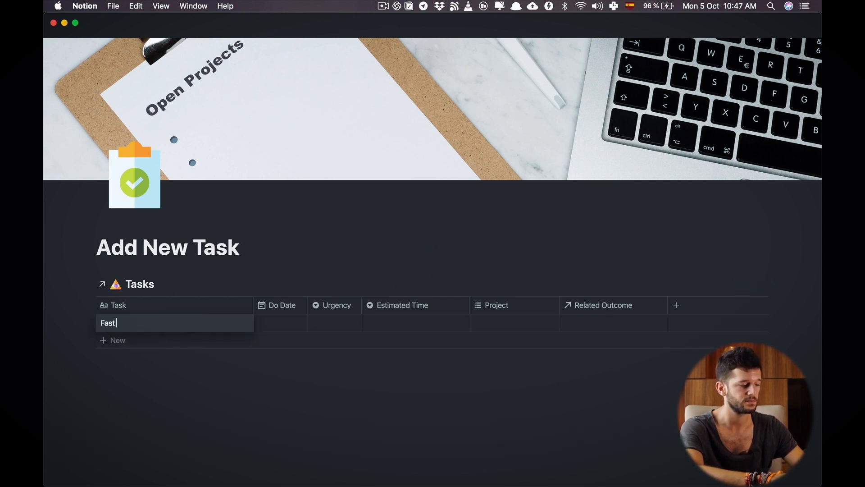
text(tasks)
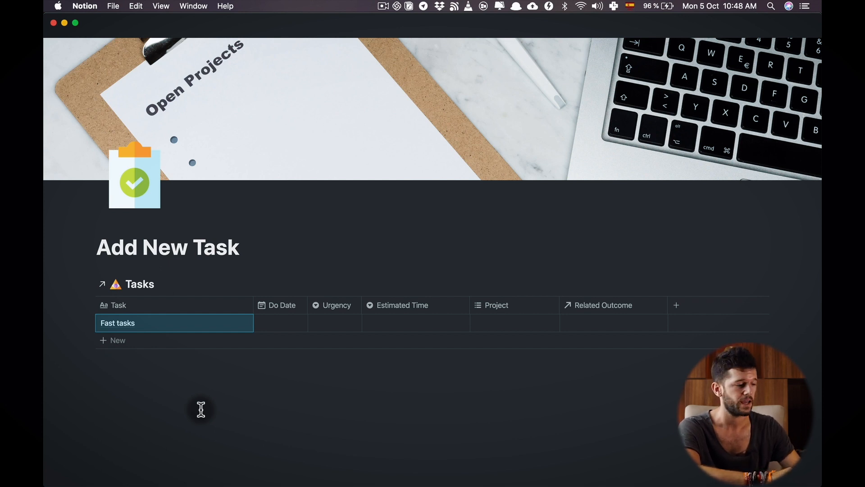
mouse_move(585, 471)
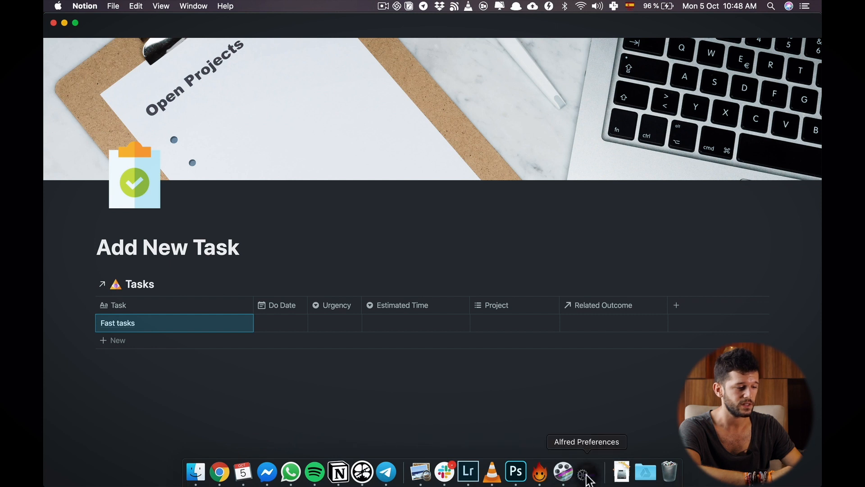
Wire the ⇧⌘K hotkey to a Launch Apps action that opens Notion.app
click(564, 472)
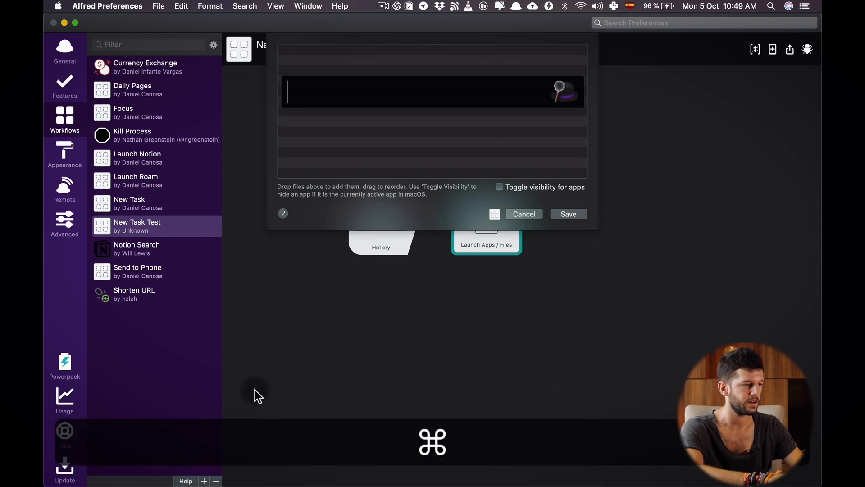
text(noti)
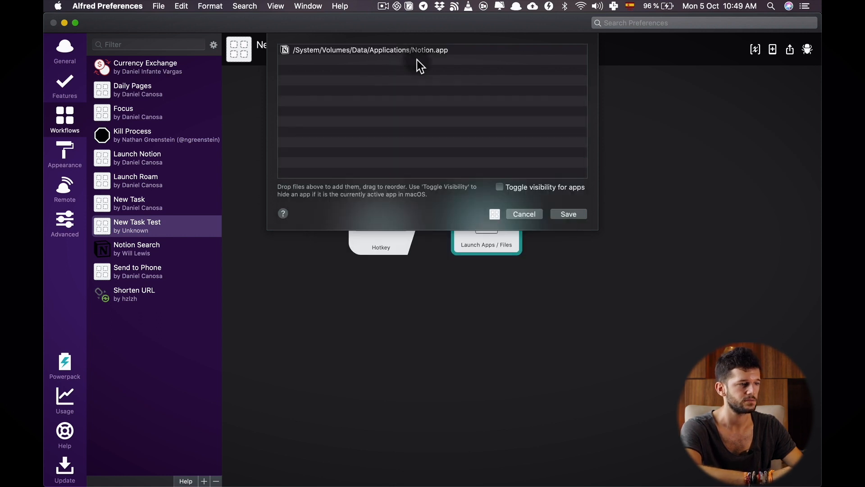
click(568, 215)
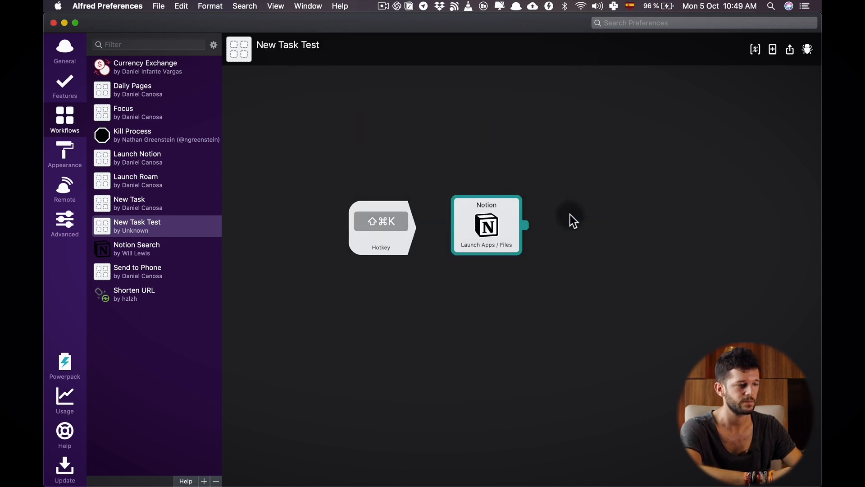
click(381, 220)
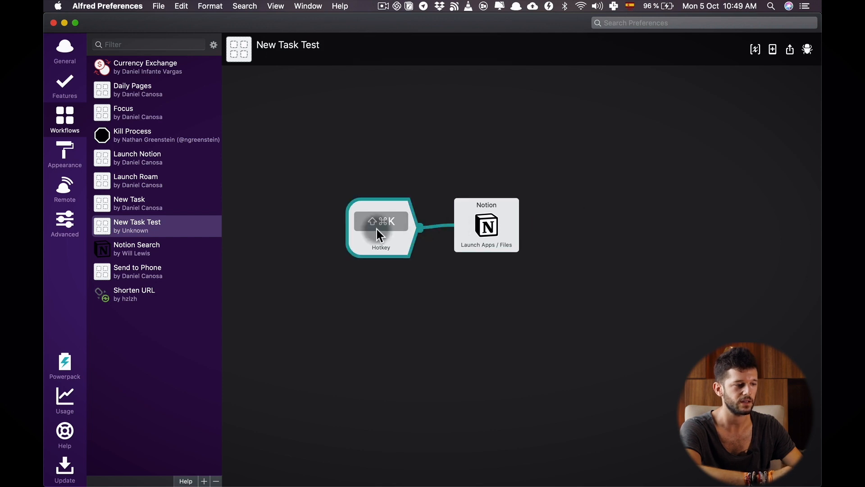
mouse_move(401, 233)
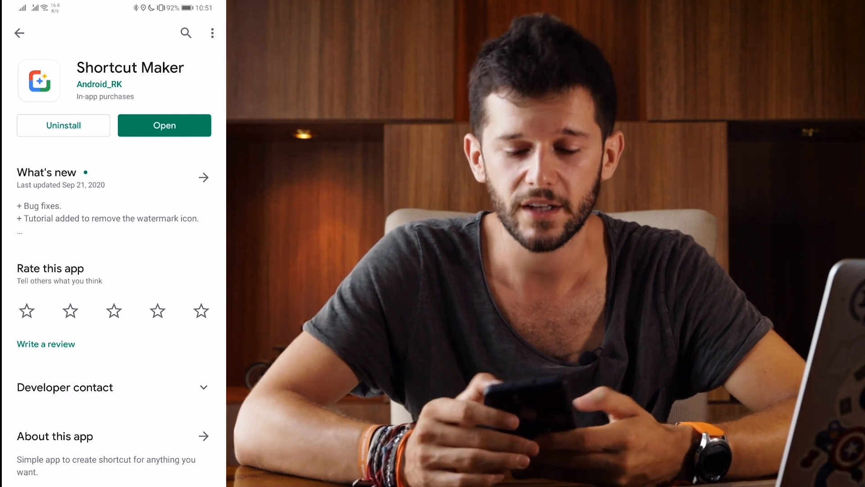
Launch Shortcut Maker and start a Website shortcut named 'Add New Task'
click(164, 125)
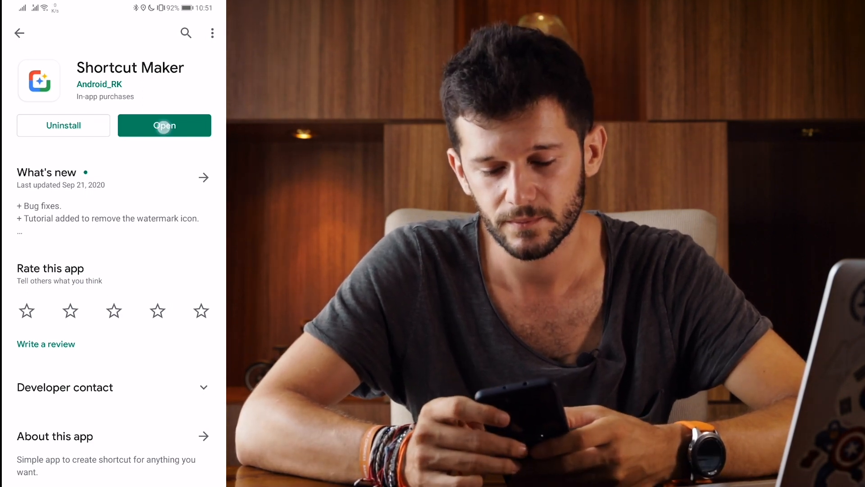
click(164, 125)
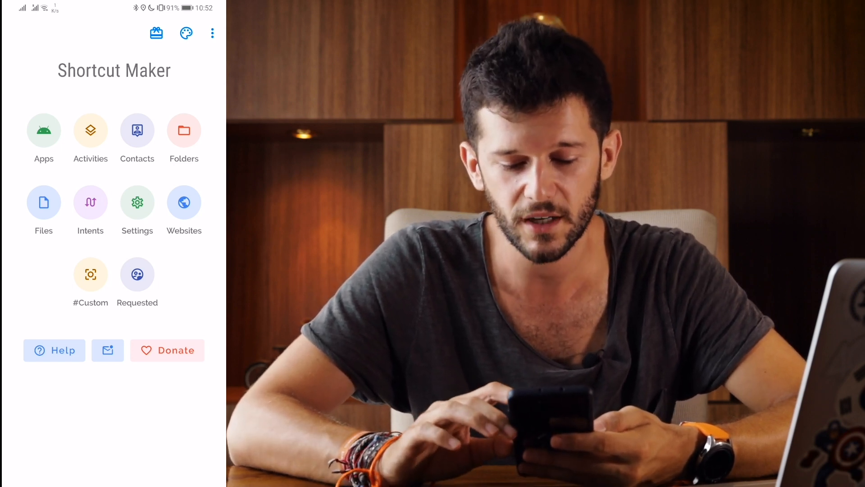
click(184, 202)
text(Add New Task)
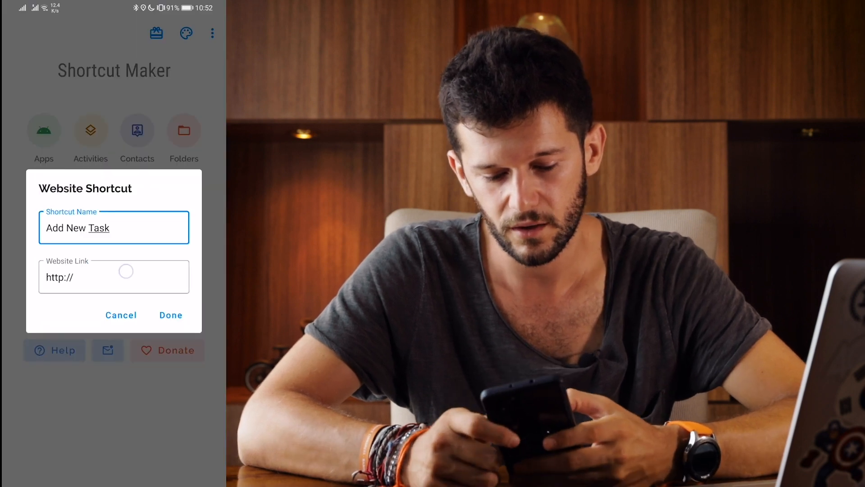
Set the shortcut to open with Notion, add it to the home screen, and launch the page
click(114, 277)
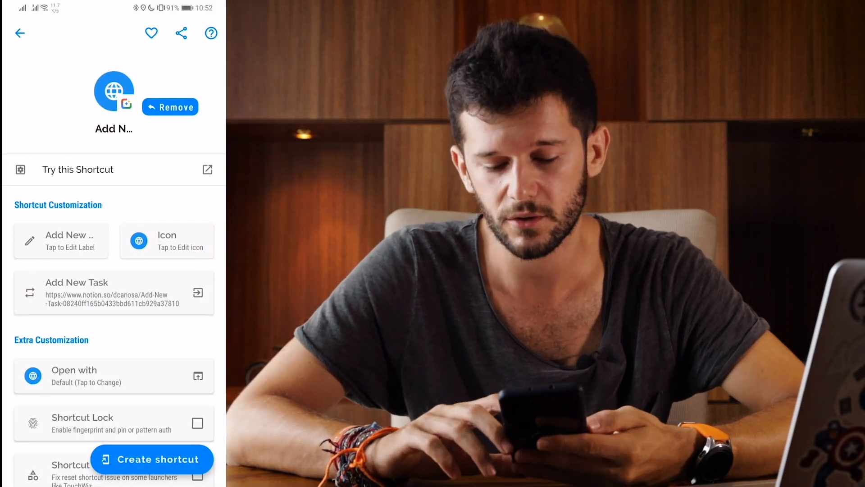
click(166, 241)
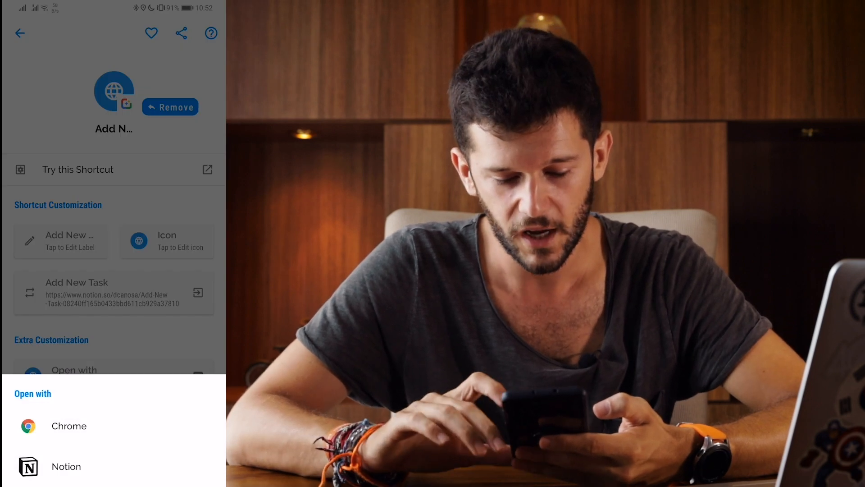
click(65, 466)
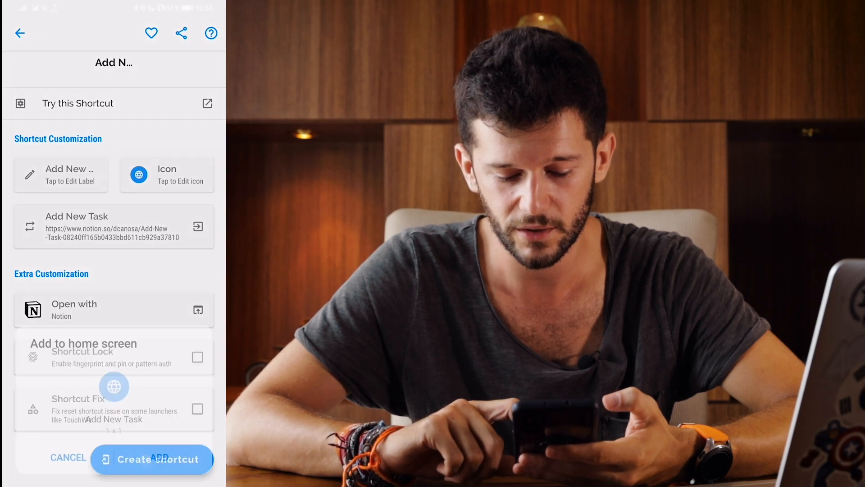
click(151, 459)
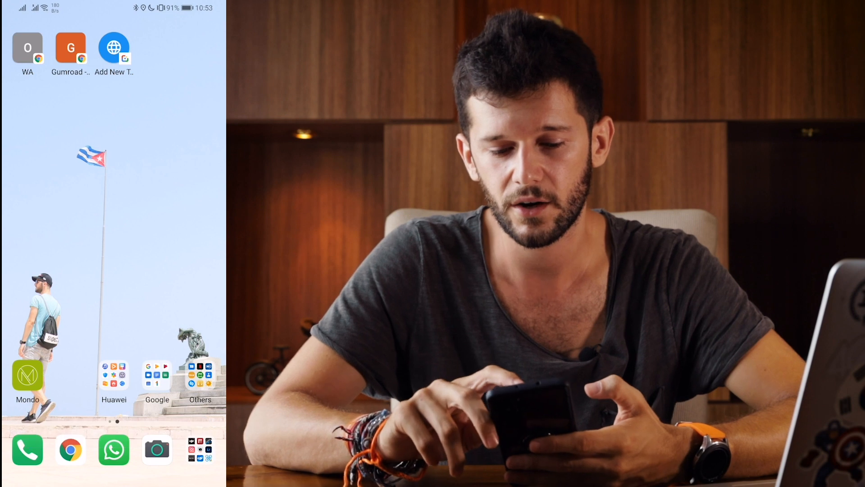
click(114, 49)
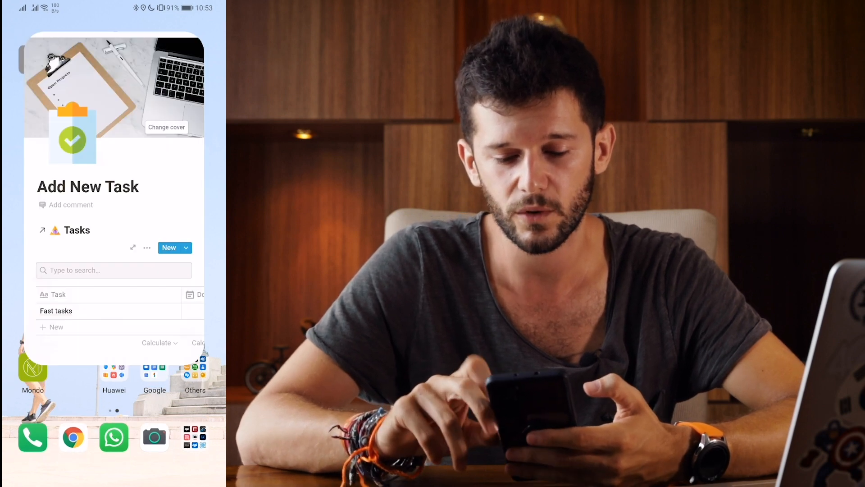